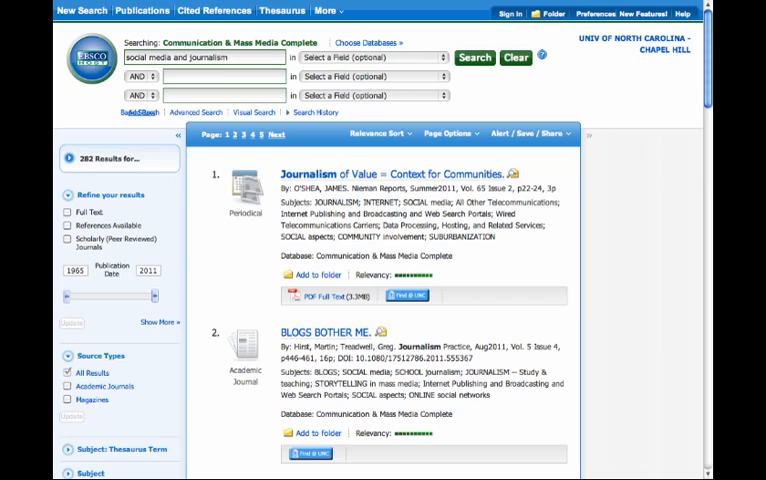
mouse_move(470, 175)
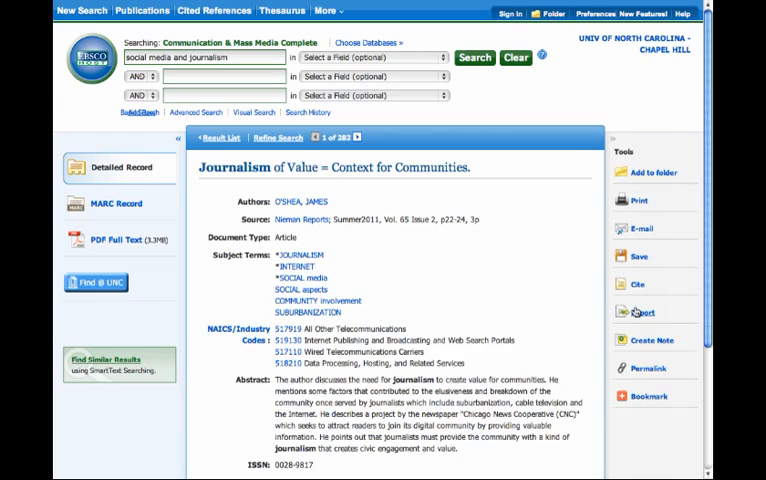
left_click(639, 311)
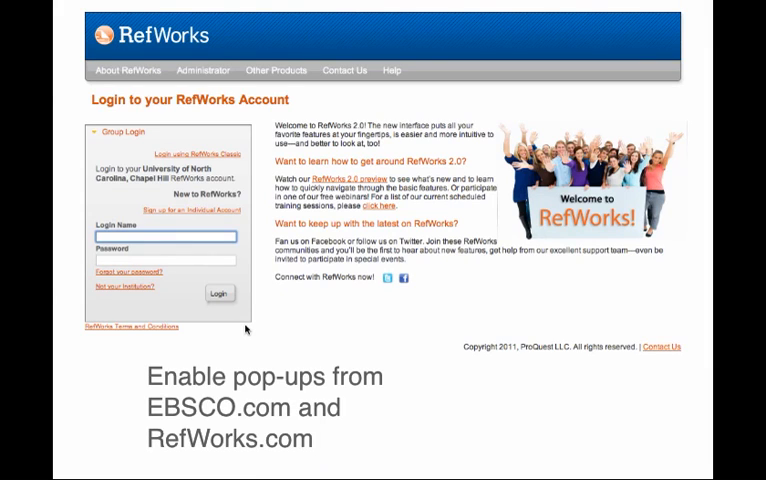
Step: Enter 'CogSciLibrarian' as the RefWorks login name
type("CogSciLibrarian")
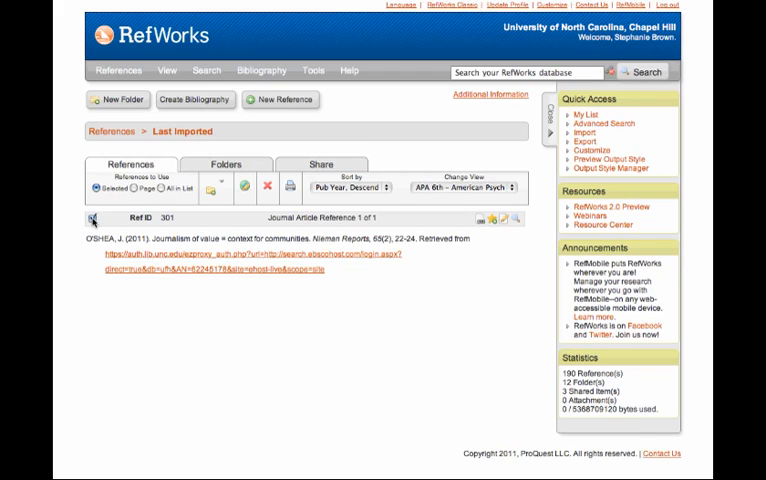
Step: Tick the imported O'Shea reference and add it to the 'test' folder
left_click(219, 189)
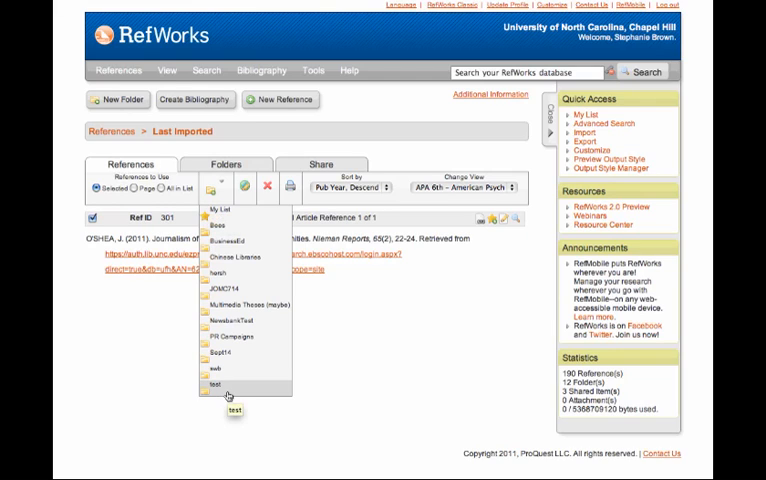
left_click(215, 386)
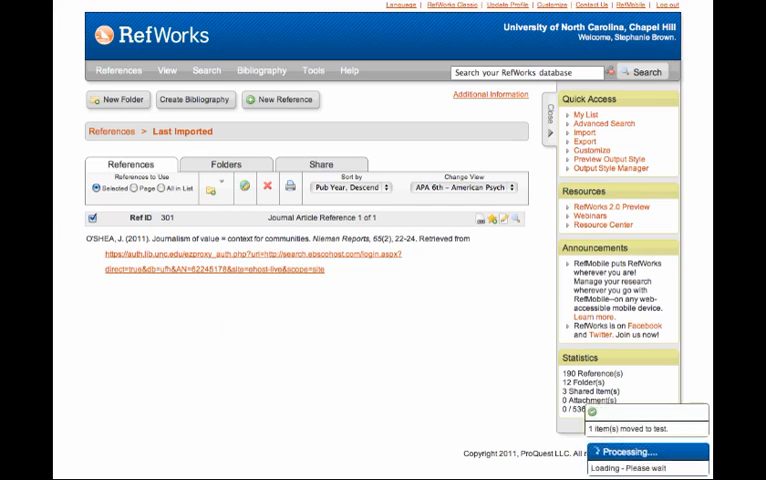